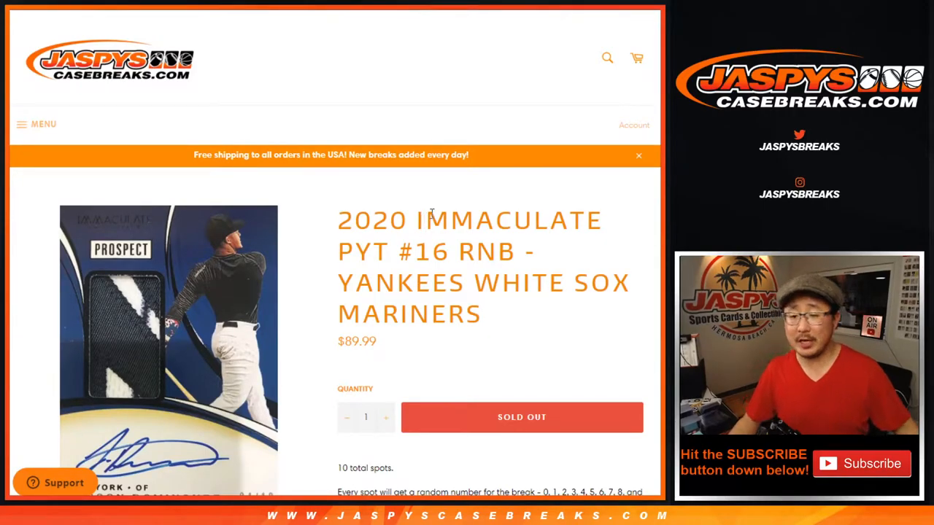
# Leave the sold-out break page and load the ten buyer names into the List Randomizer.
pyautogui.doubleClick(427, 282)
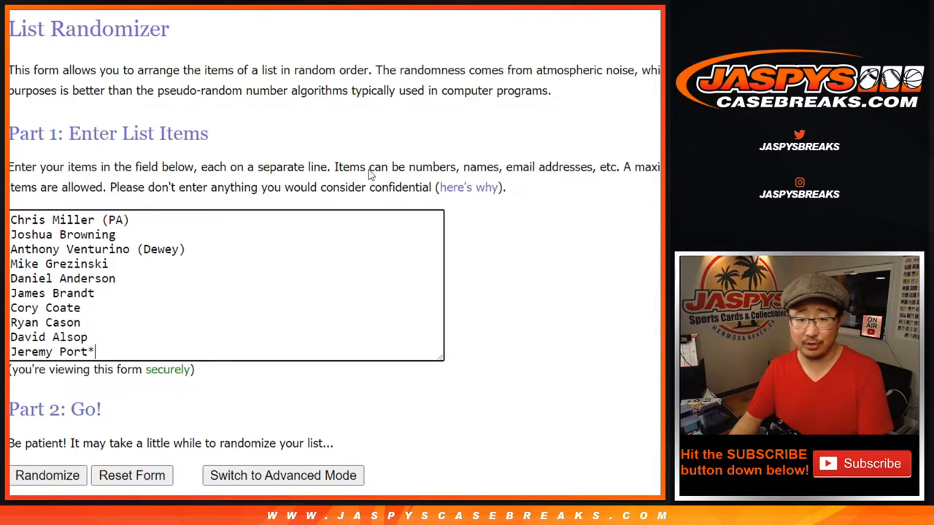
pyautogui.moveTo(256, 50)
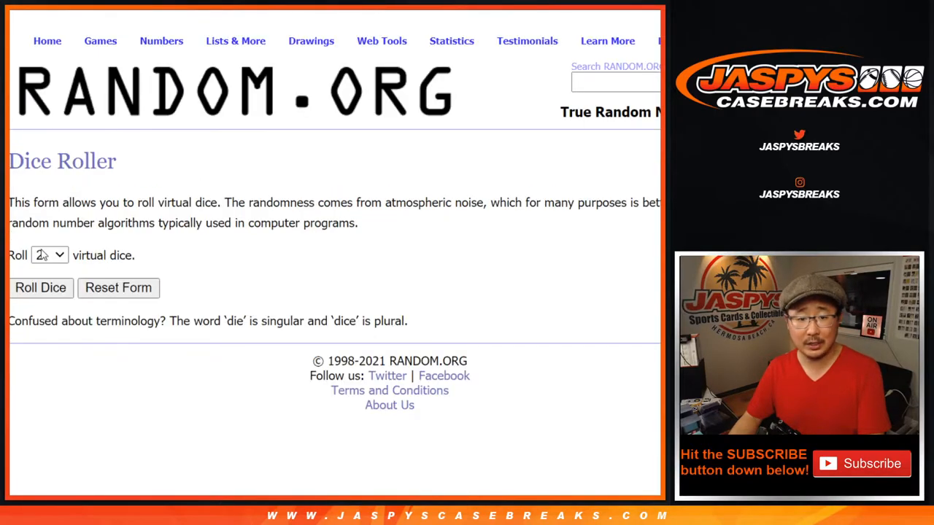
# Shuffle the ten buyer names six times, then return to the form for the digits 1–9 and 0.
pyautogui.click(40, 287)
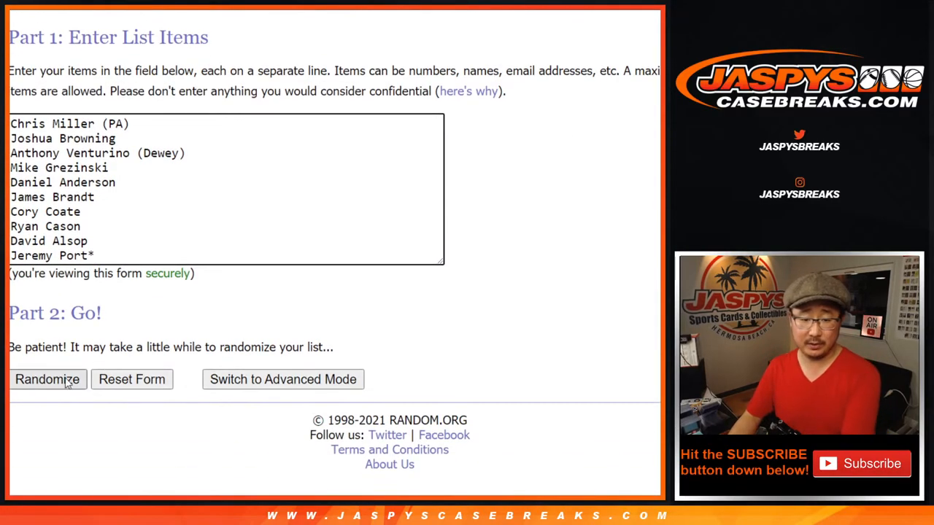
pyautogui.click(47, 379)
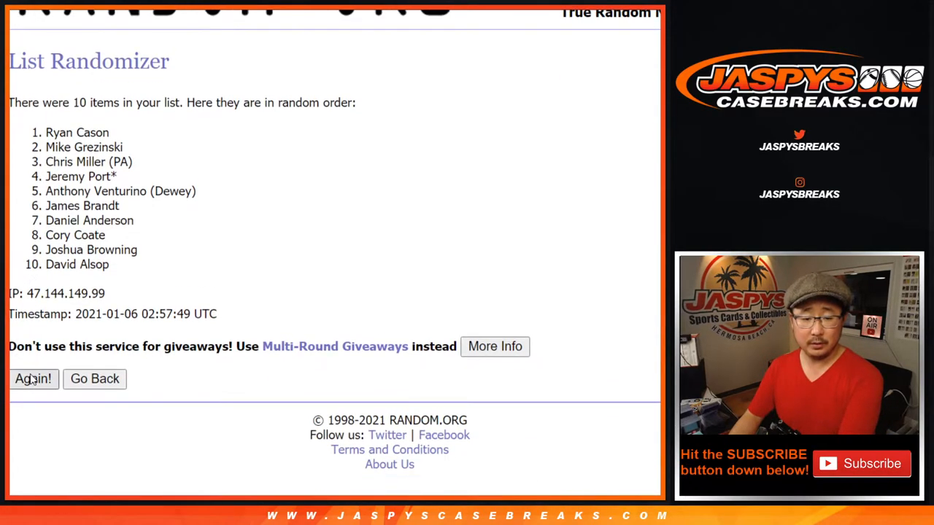
pyautogui.click(32, 379)
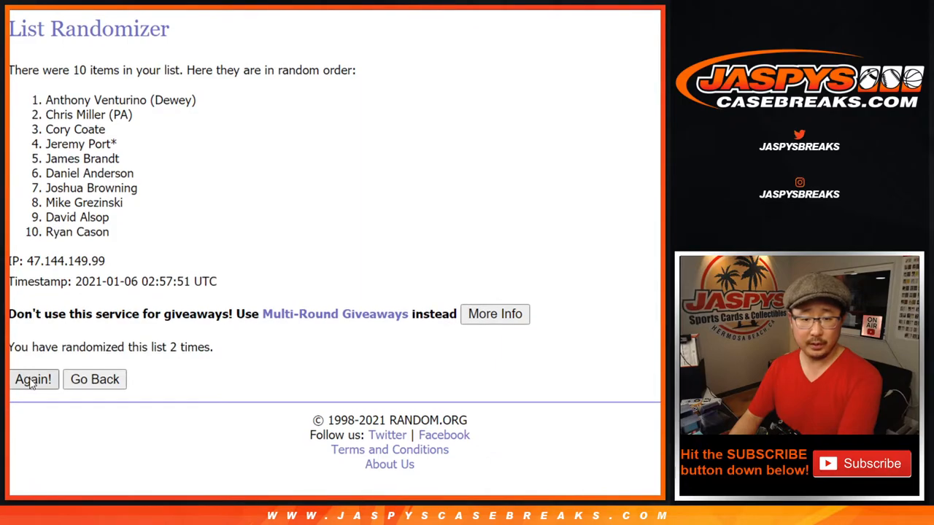
pyautogui.click(33, 379)
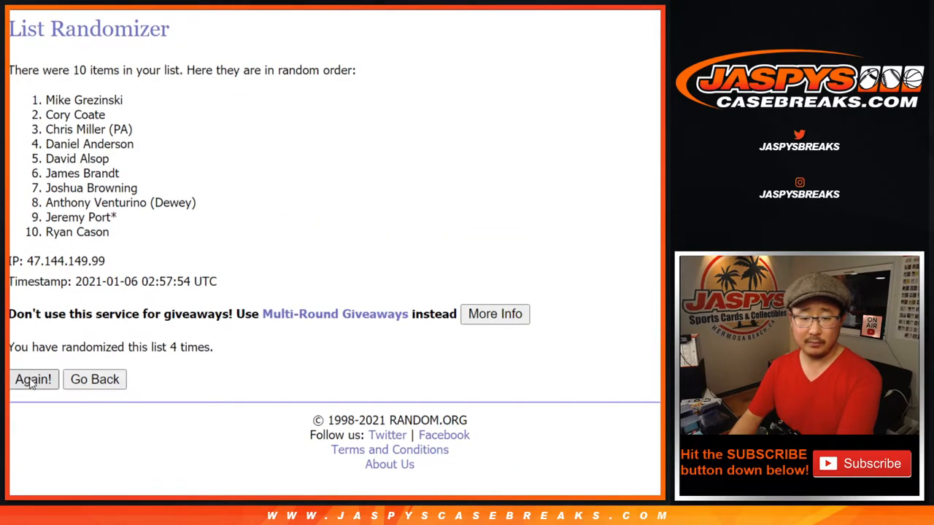
pyautogui.click(33, 380)
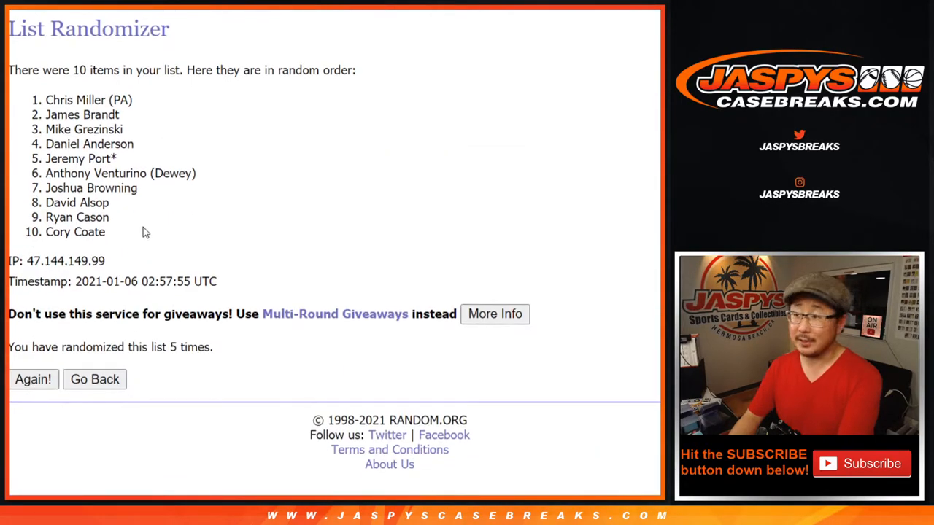
pyautogui.click(32, 379)
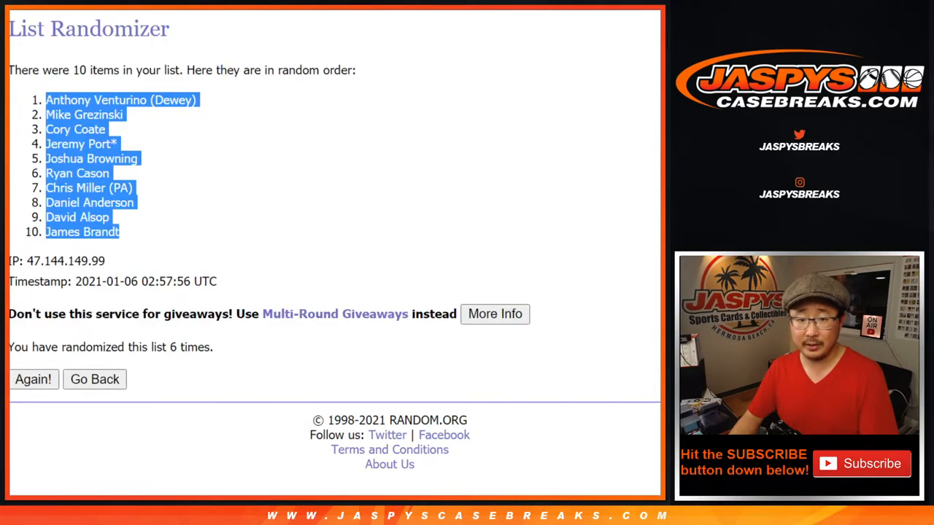
pyautogui.click(94, 379)
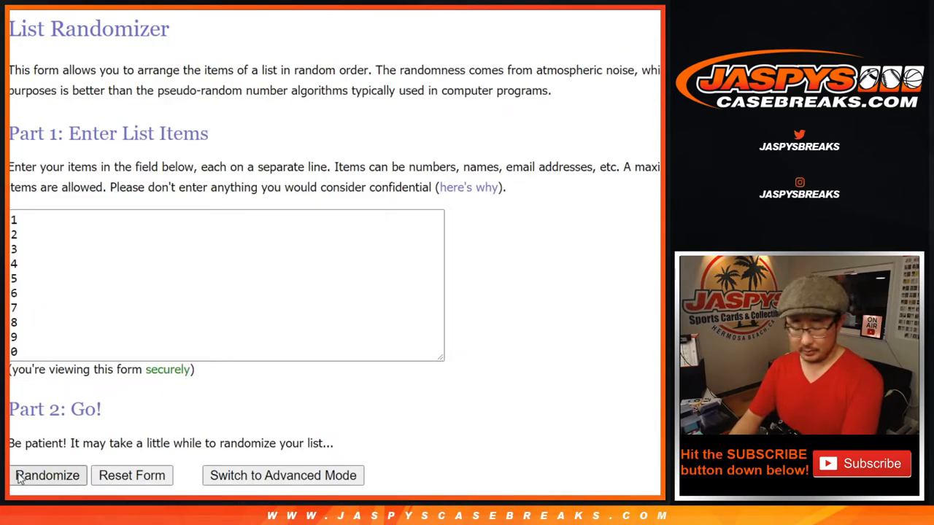
# Shuffle the digits six times to 9, 7, 1, 3, 0, 6, 5, 8, 2, 4 and select the result.
pyautogui.click(47, 475)
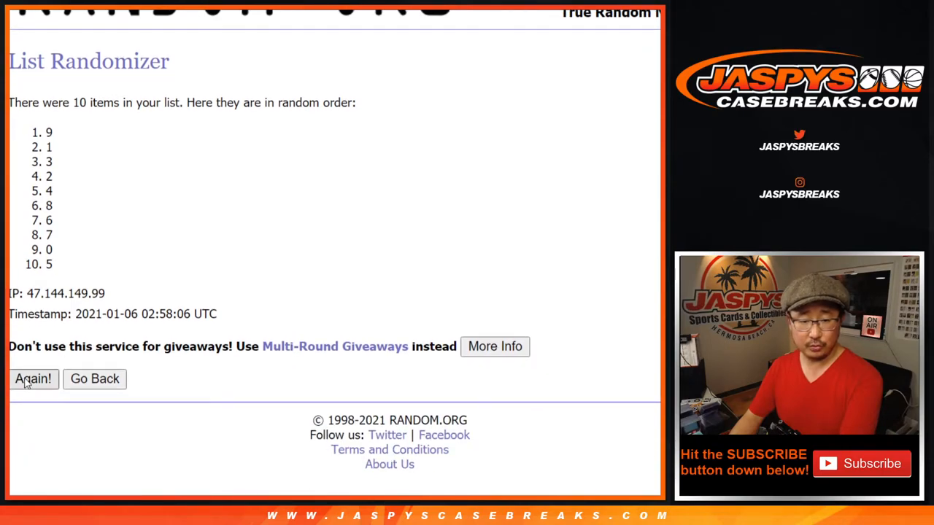
pyautogui.click(33, 379)
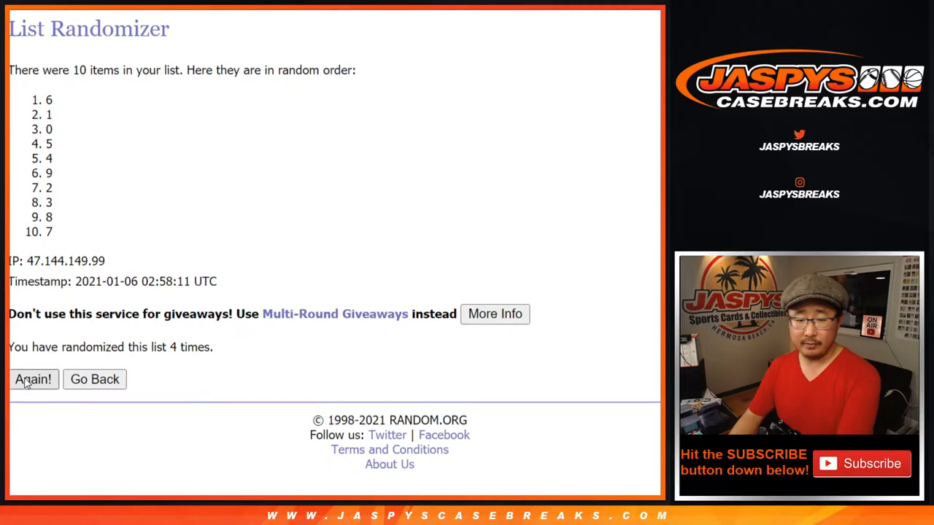
pyautogui.click(32, 380)
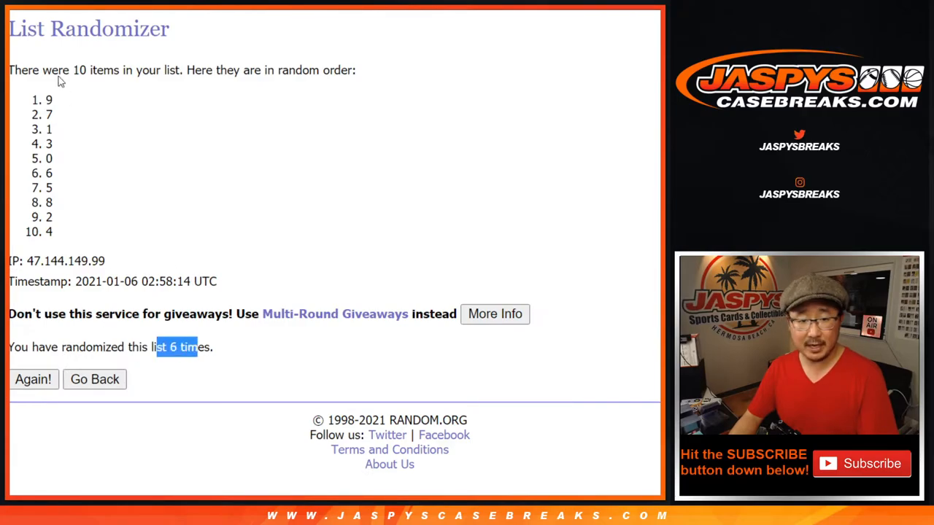
pyautogui.moveTo(49, 100); pyautogui.dragTo(49, 232)
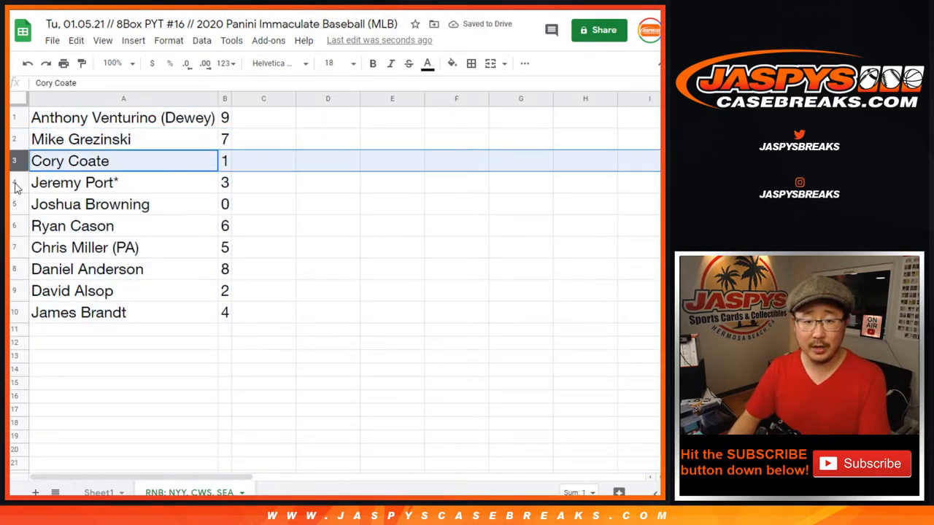
# Sort the names by digit 0–9 and draw borders around every cell of A1:B10.
pyautogui.click(90, 204)
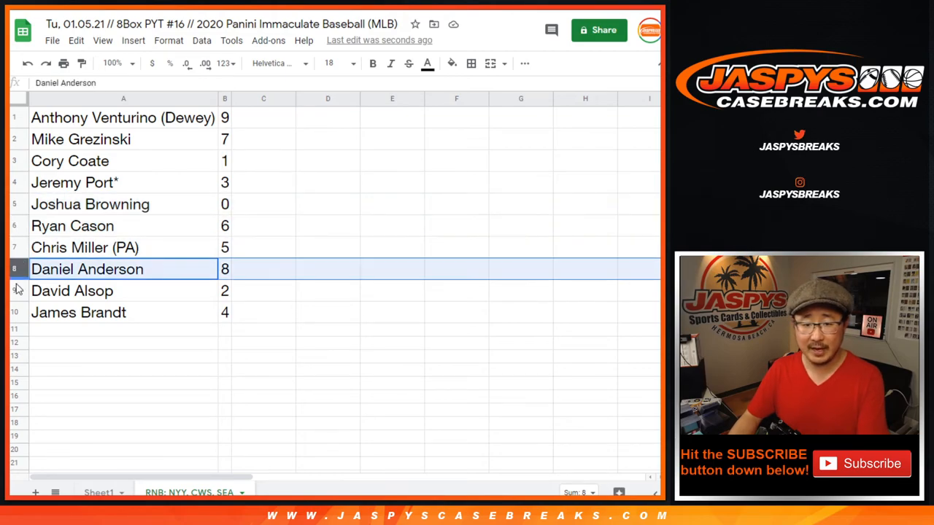
pyautogui.click(78, 312)
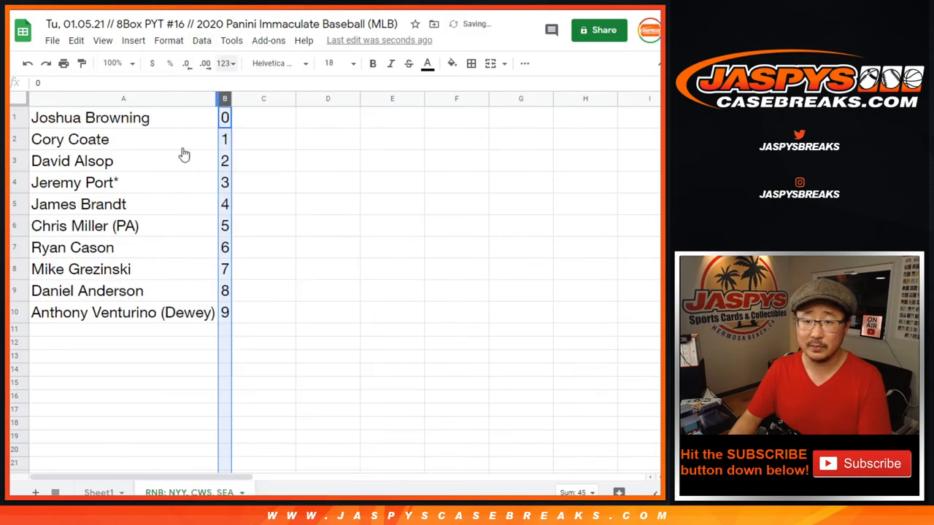
pyautogui.click(472, 63)
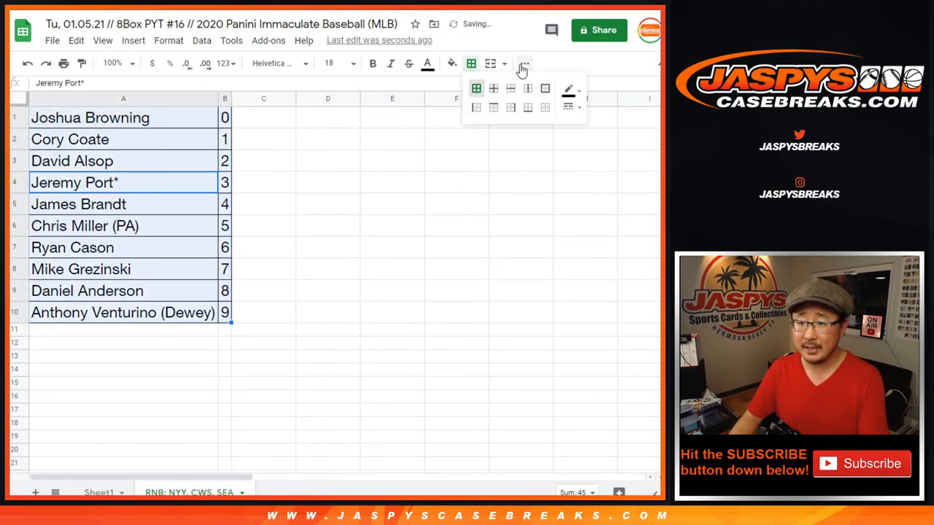